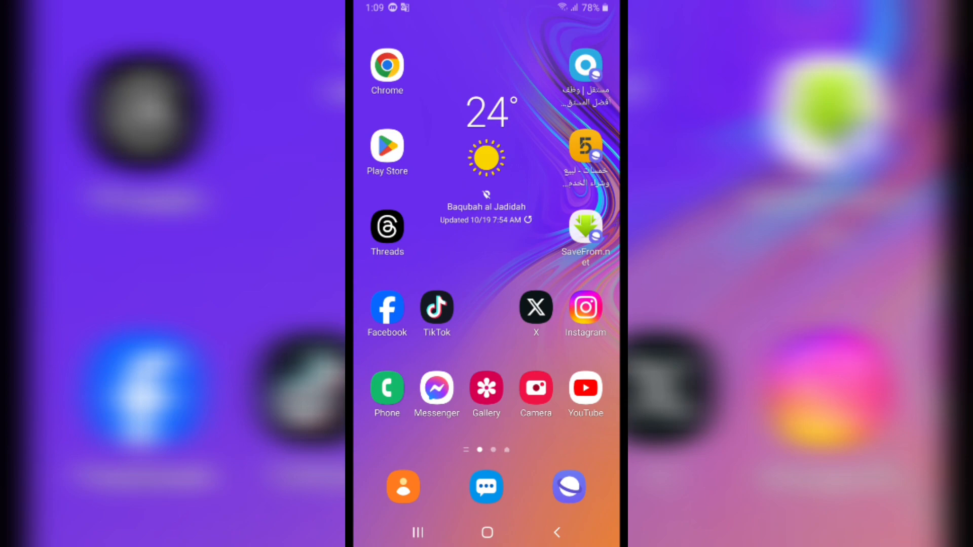
Launch Chrome from the home screen to its Google start page.
click(386, 64)
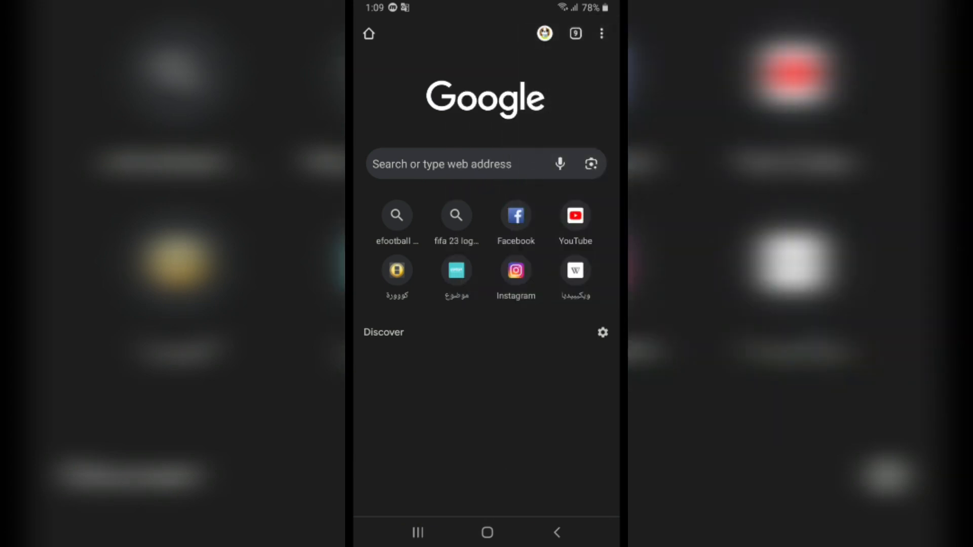
Reach Chrome's Site settings Content section via Settings.
click(601, 33)
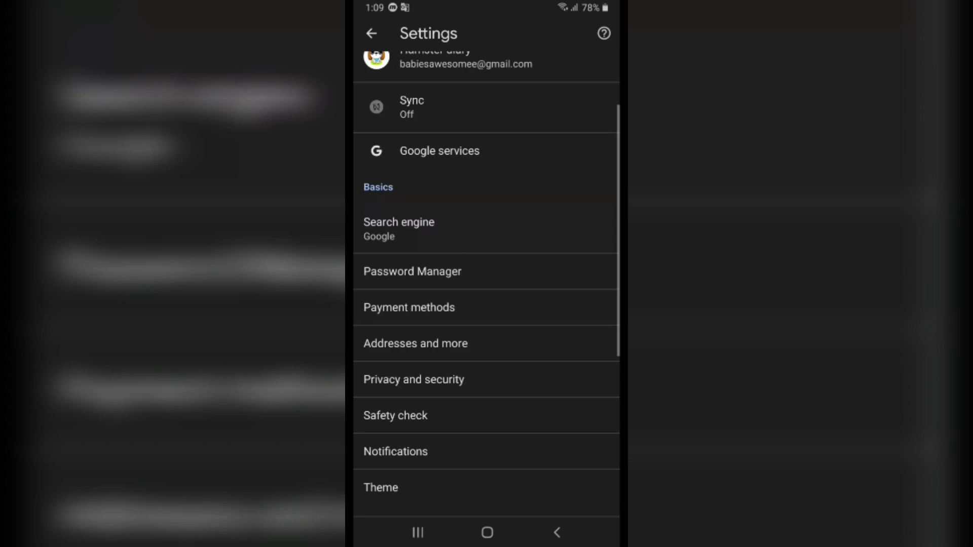
scroll(down, 3)
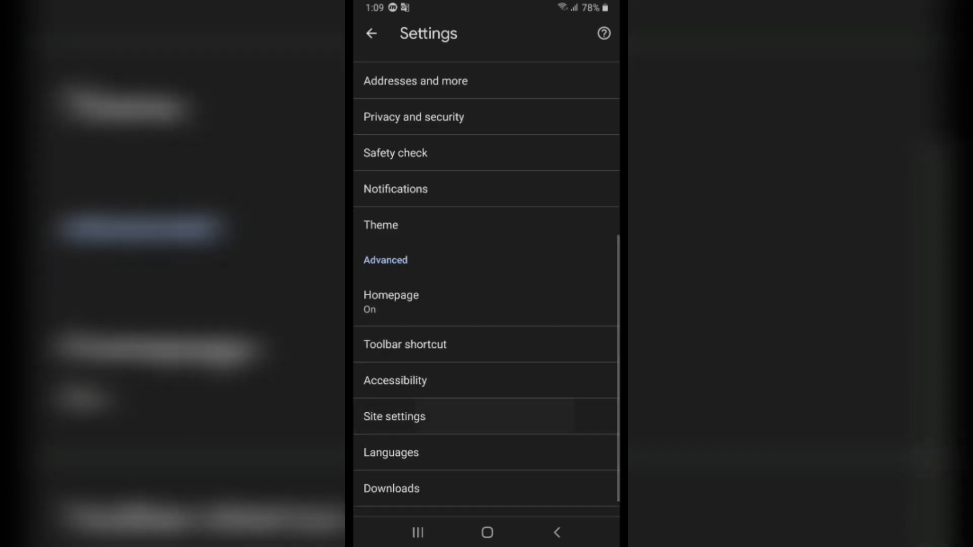
click(394, 416)
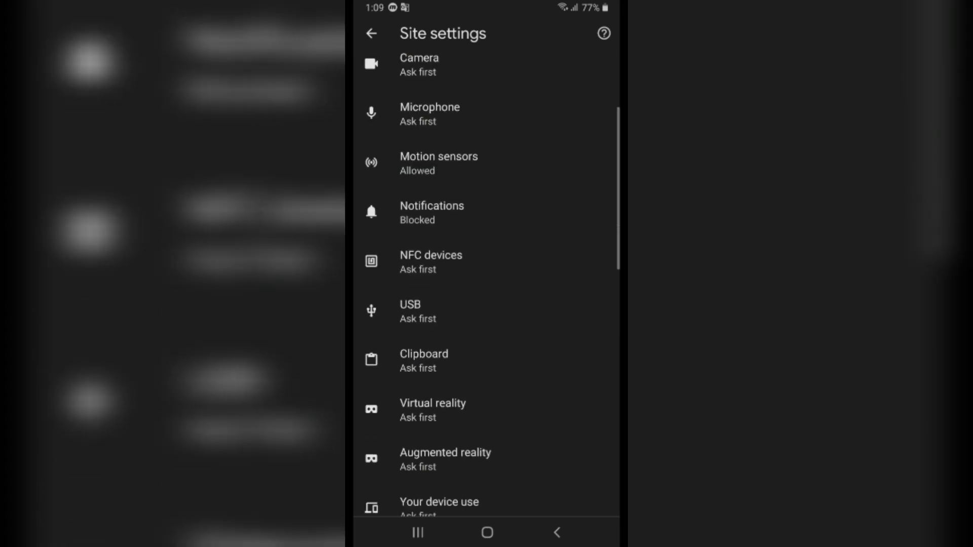
scroll(down, 3)
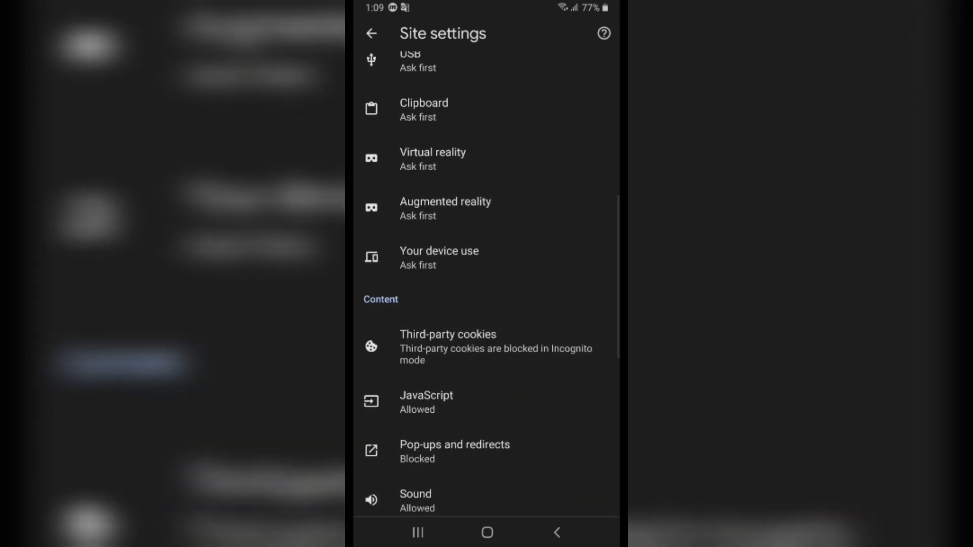
Switch Third-party cookies to Allow, then Block, and start adding a site exception.
click(448, 334)
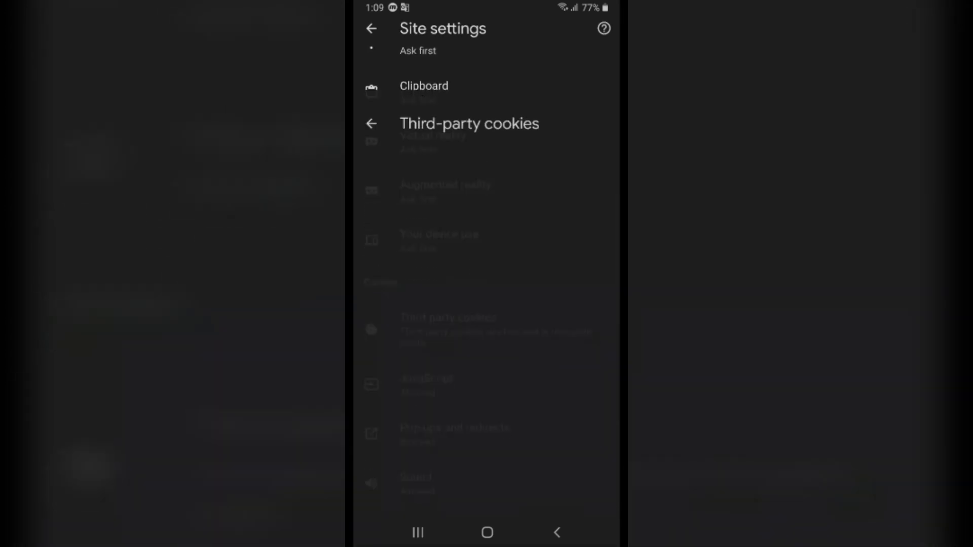
click(447, 123)
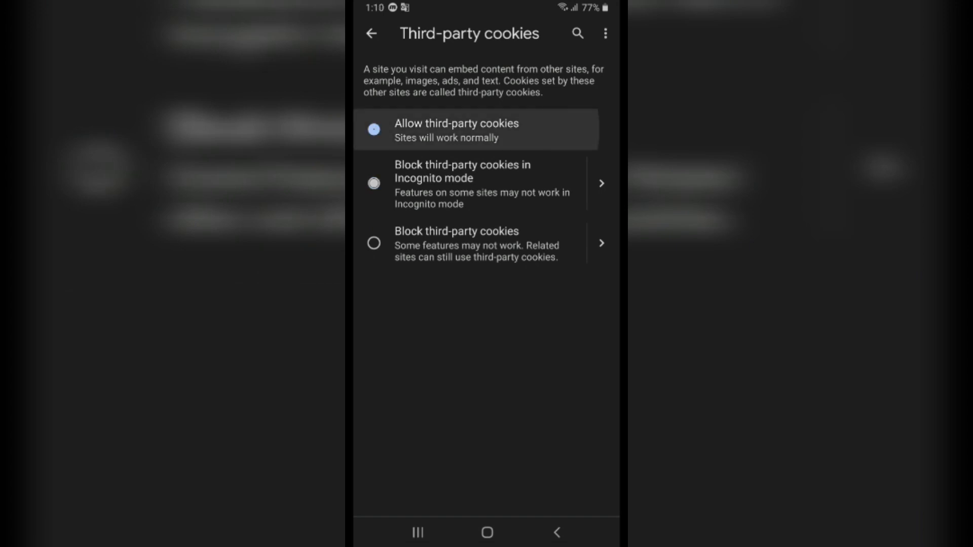
click(373, 129)
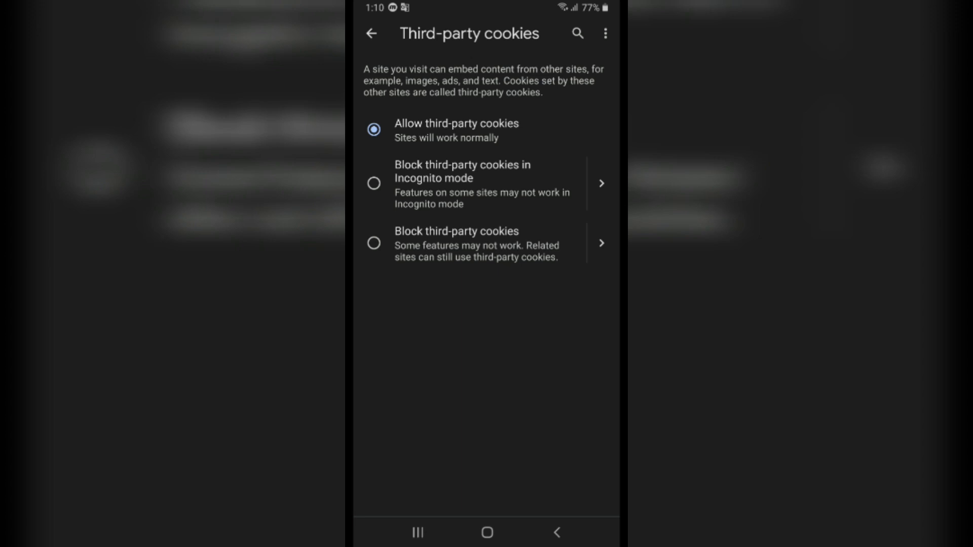
click(373, 243)
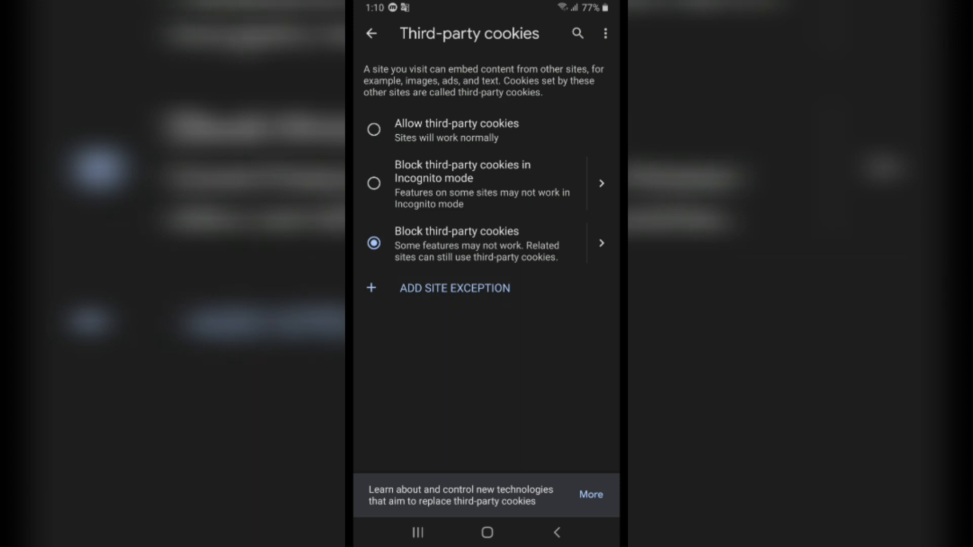
click(454, 287)
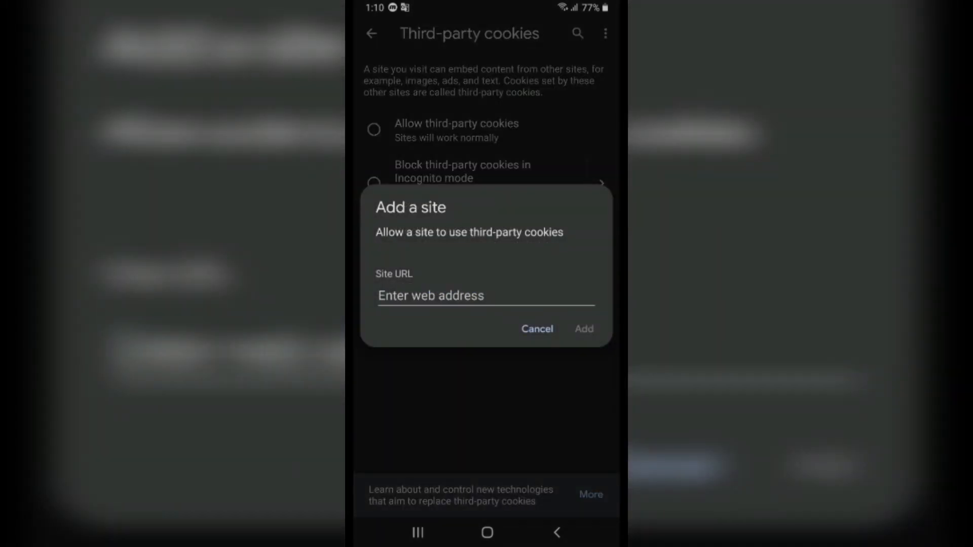
Cancel the Add a site form without entering a URL.
click(485, 296)
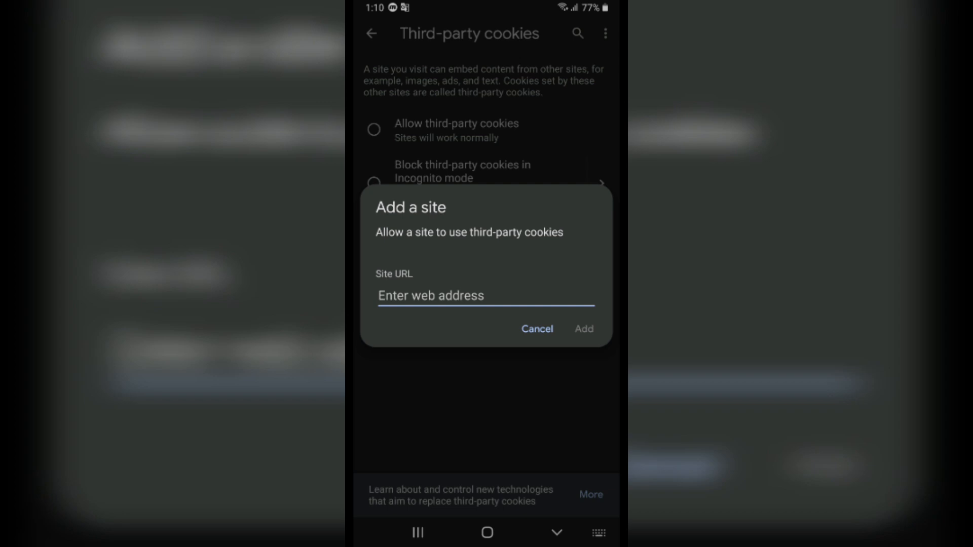
click(485, 295)
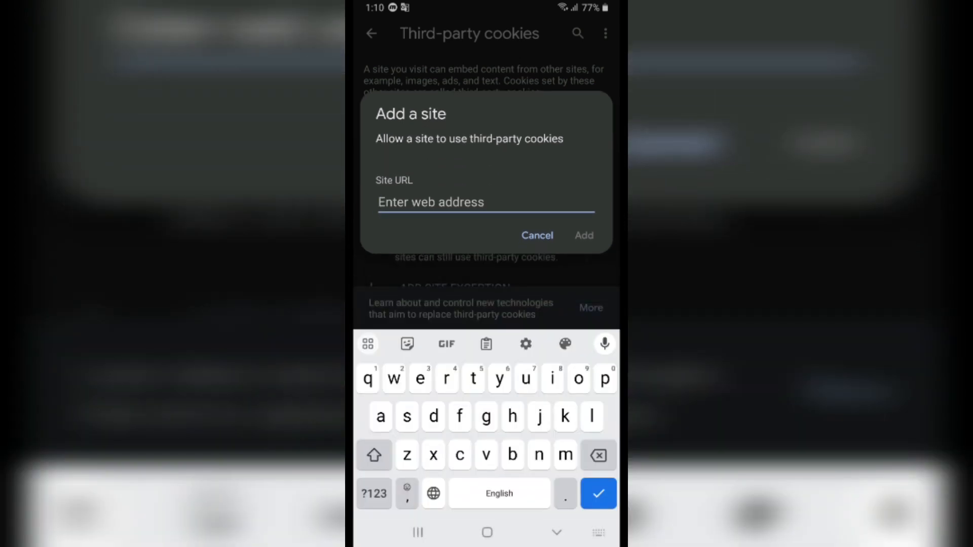
click(536, 235)
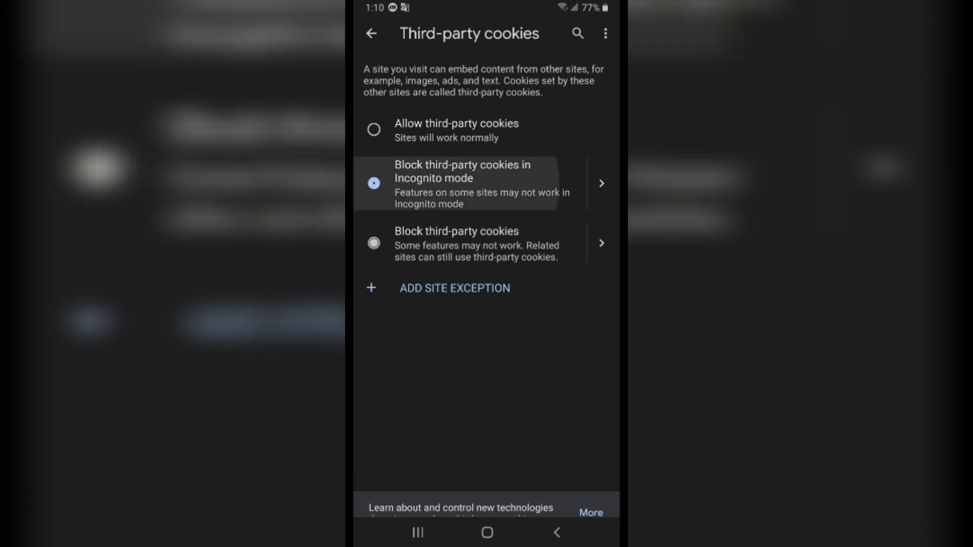
Choose Incognito-only blocking, then Block third-party cookies, and return to Site settings.
click(373, 182)
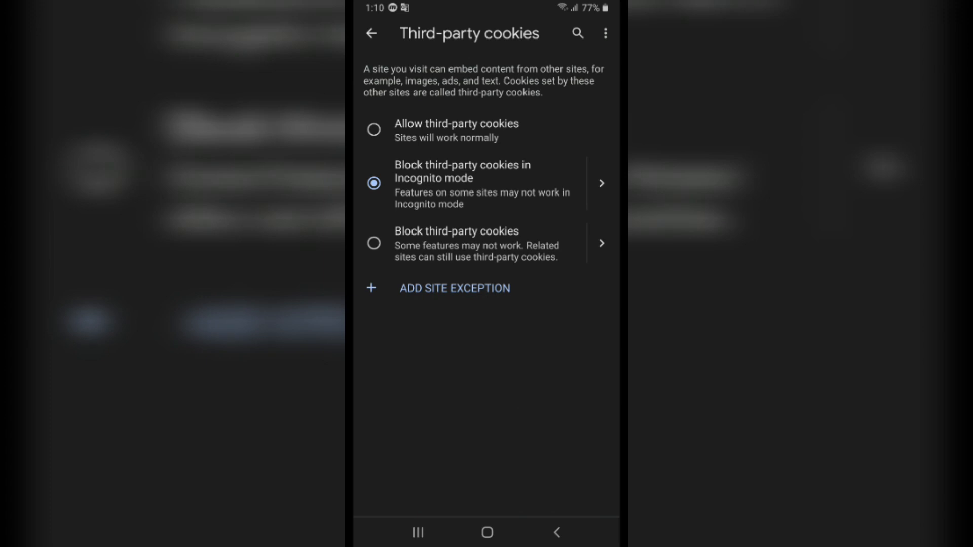
click(374, 243)
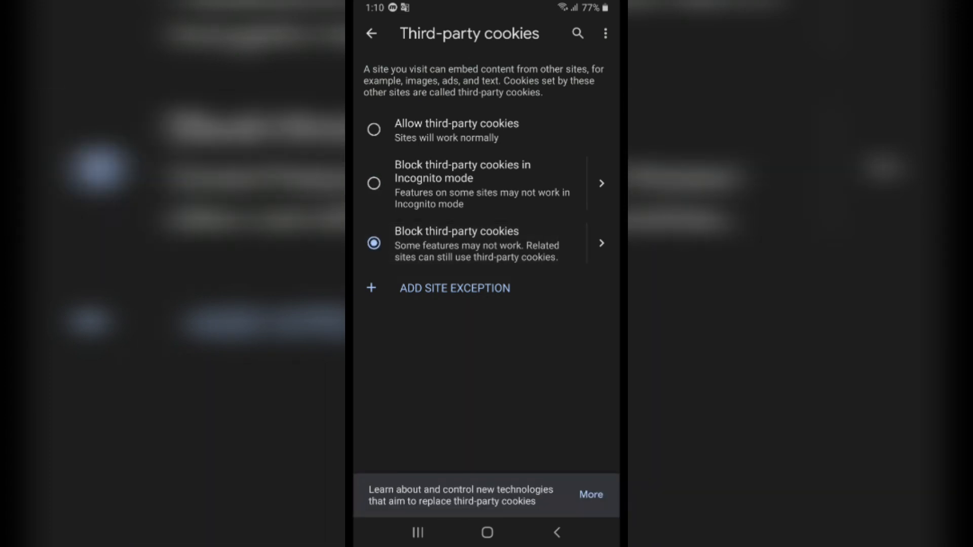
click(370, 33)
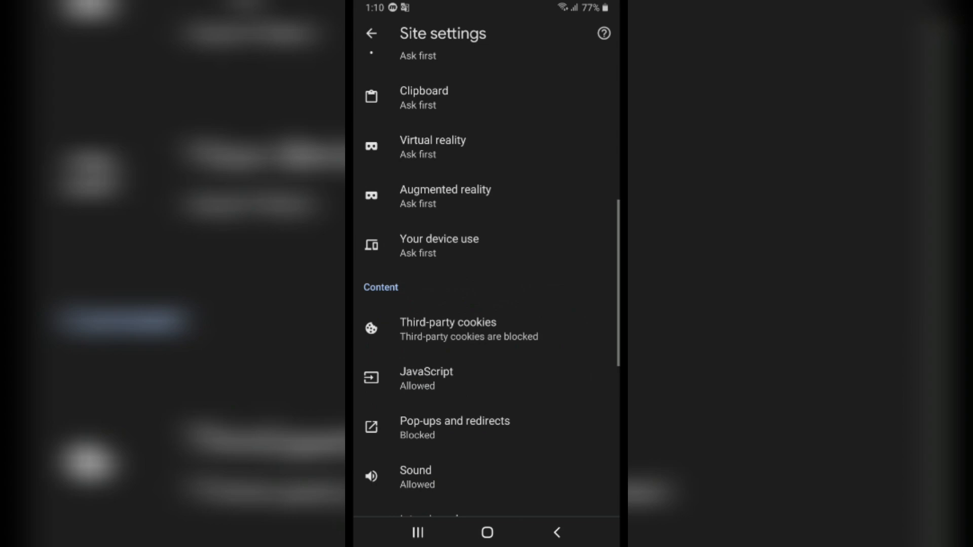